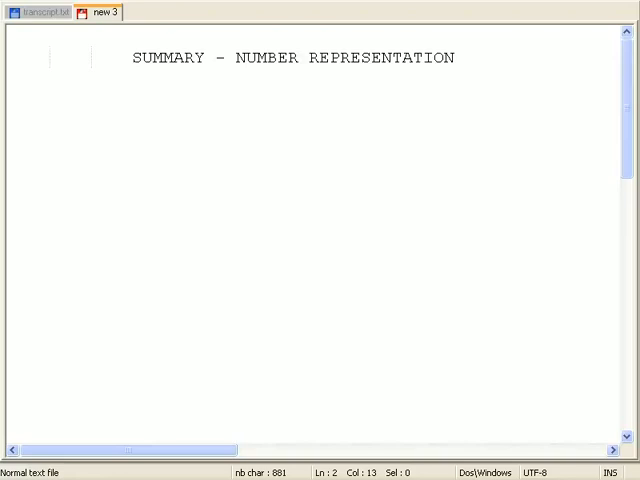
type("A byte is 8 bits (kinda).")
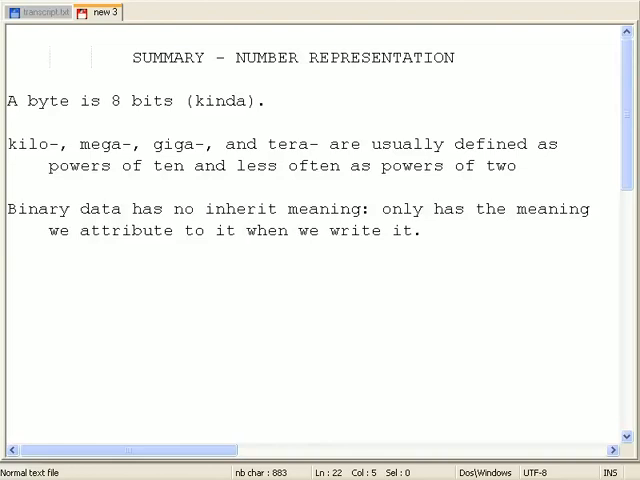
type("Computers internally represent number values in binary.")
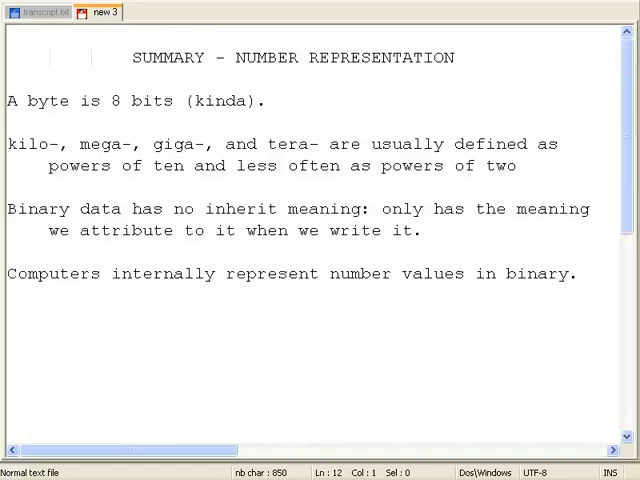